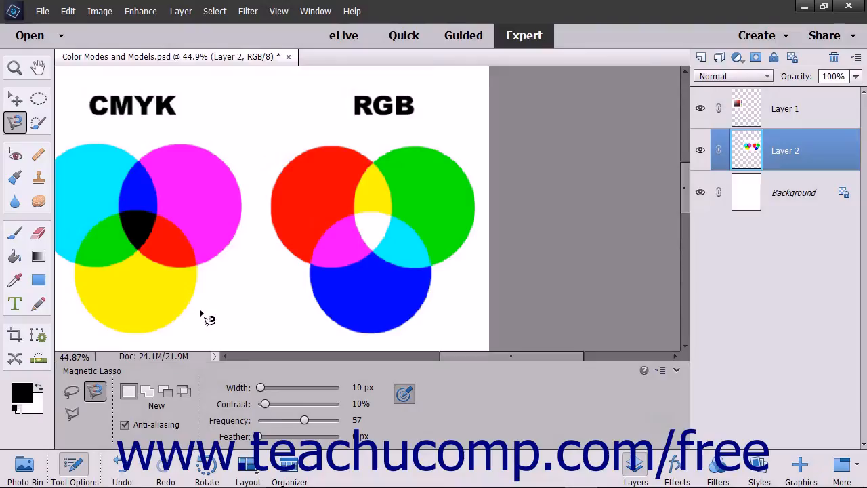
mouse_move(196, 305)
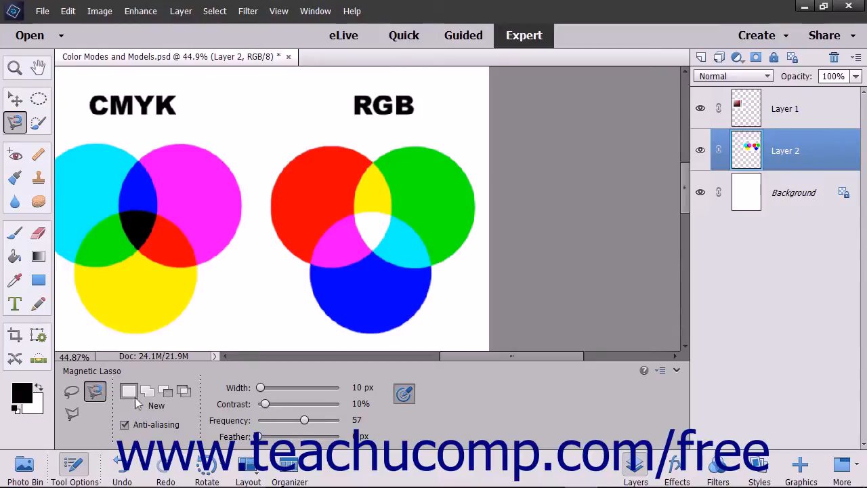
mouse_move(129, 391)
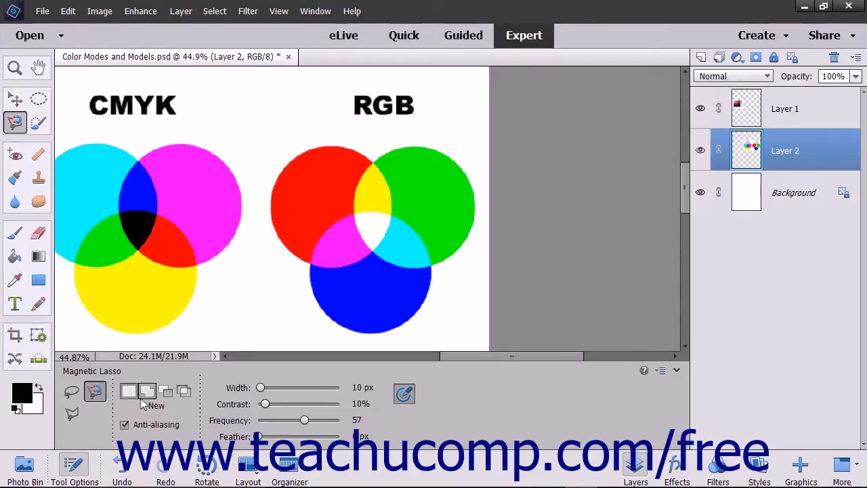
mouse_move(261, 387)
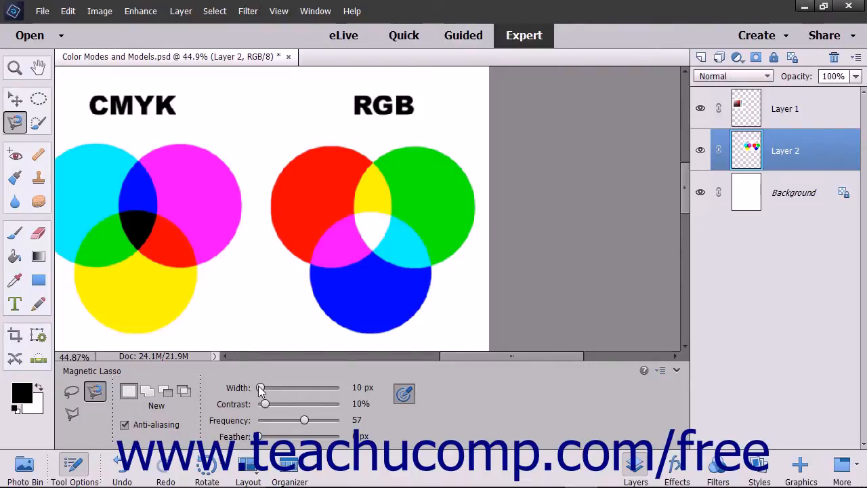
mouse_move(265, 404)
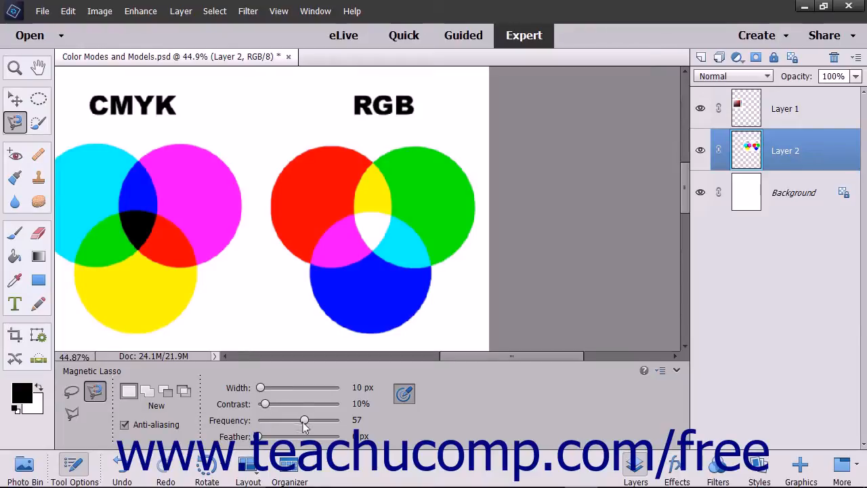
mouse_move(303, 420)
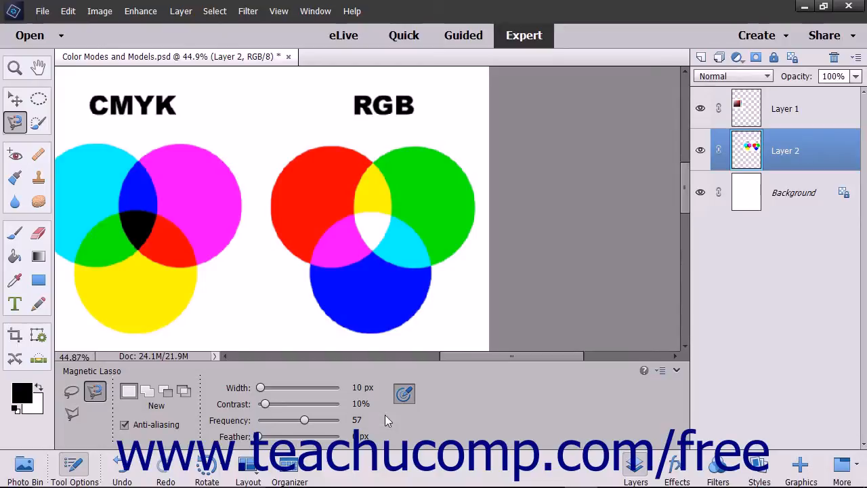
mouse_move(404, 394)
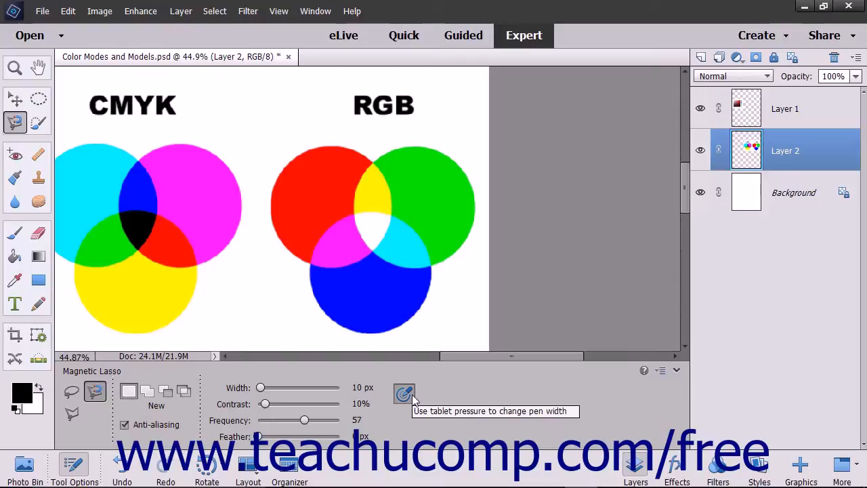
mouse_move(401, 425)
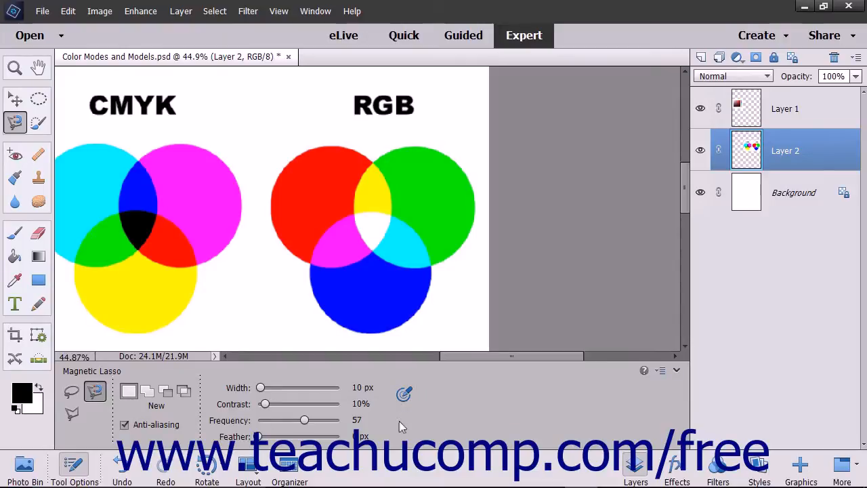
mouse_move(404, 394)
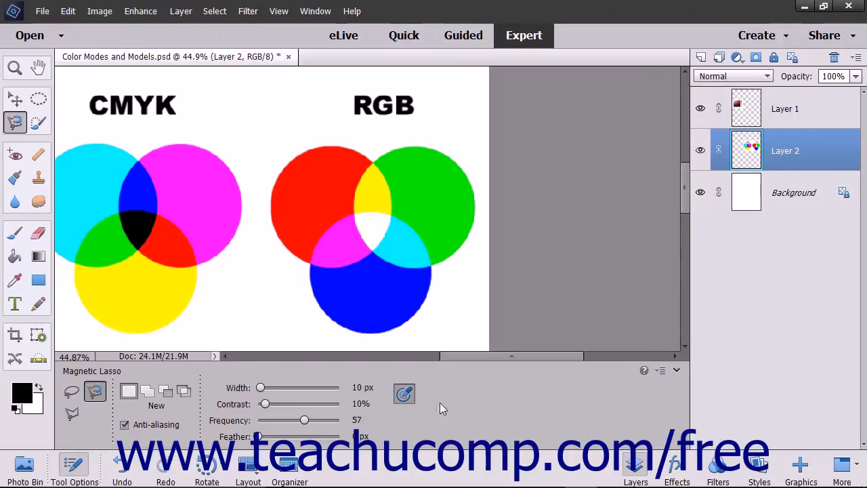
mouse_move(445, 416)
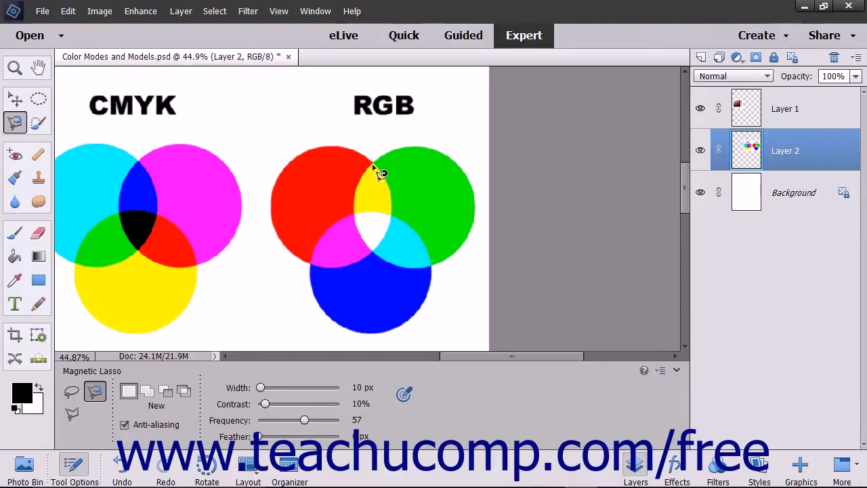
mouse_move(381, 173)
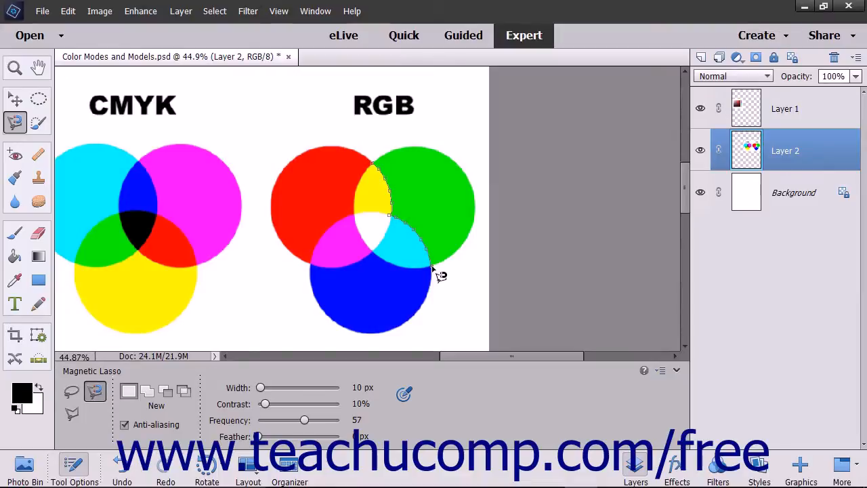
mouse_move(466, 260)
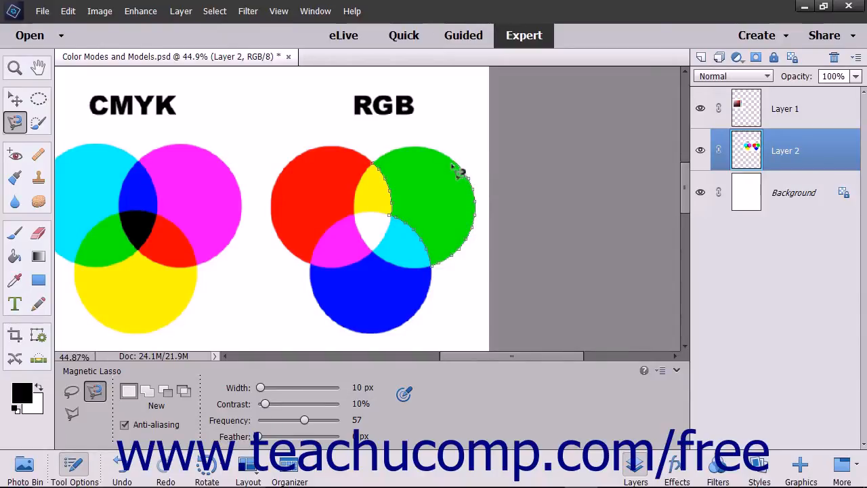
mouse_move(430, 157)
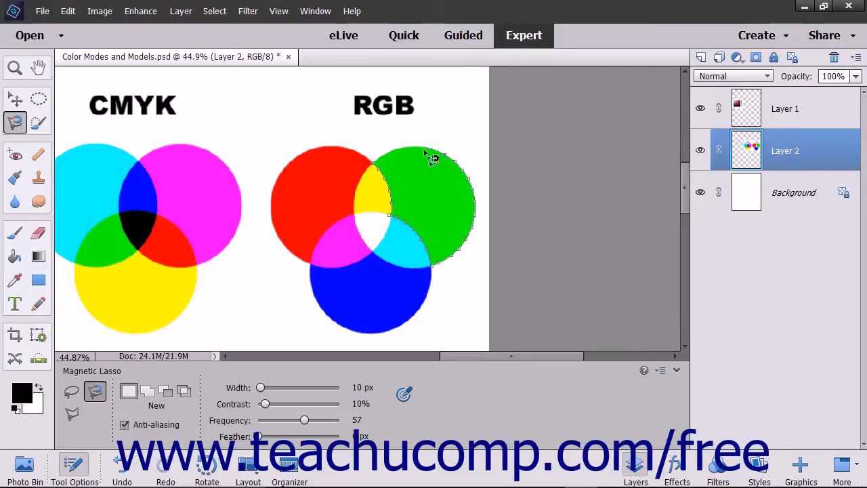